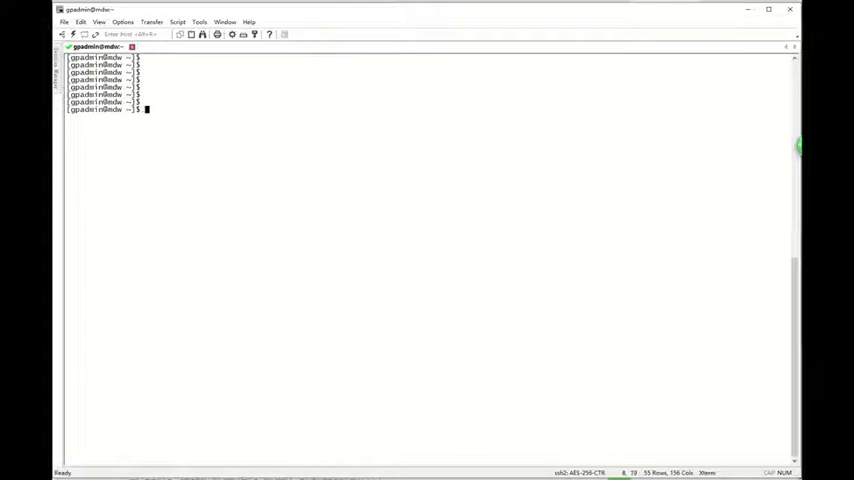
- Run gpstate -e showing two primaries in change tracking, then begin typing gprecoverseg --help
text(gpstate -e)
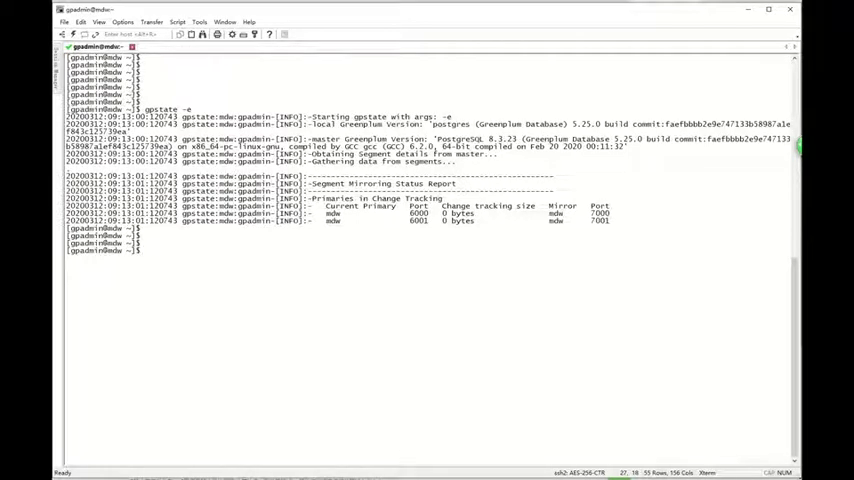
text(q)
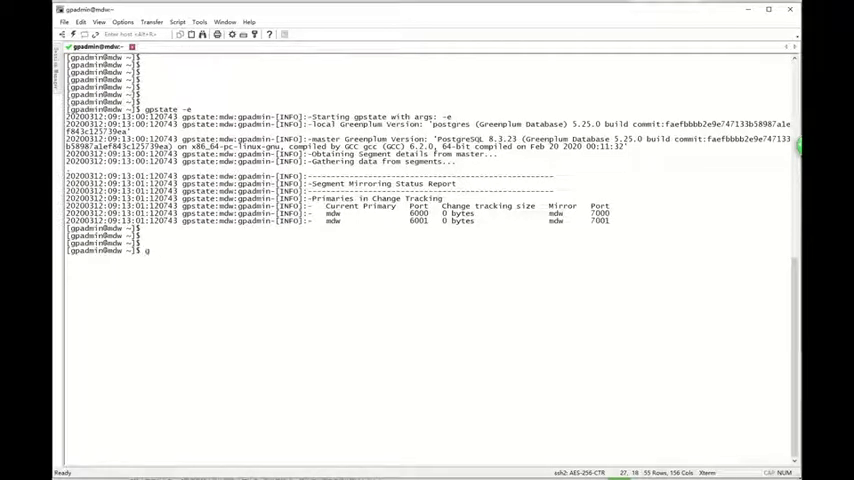
text(gprecover)
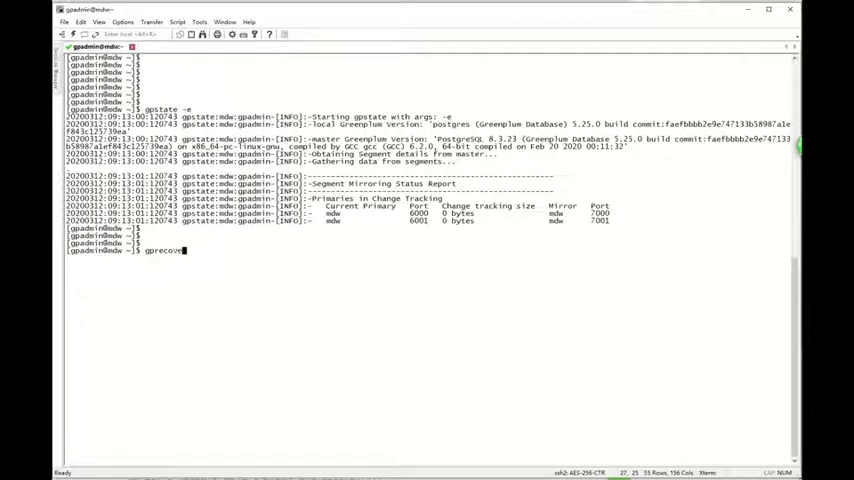
text(rseg)
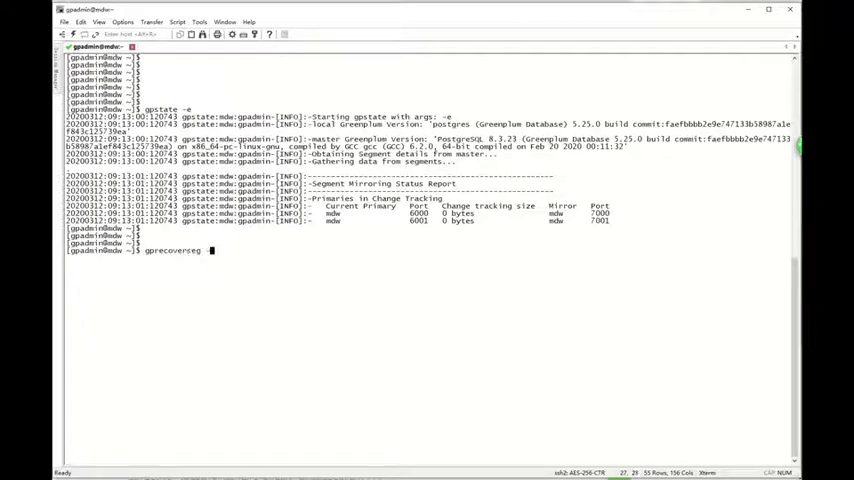
text(-a)
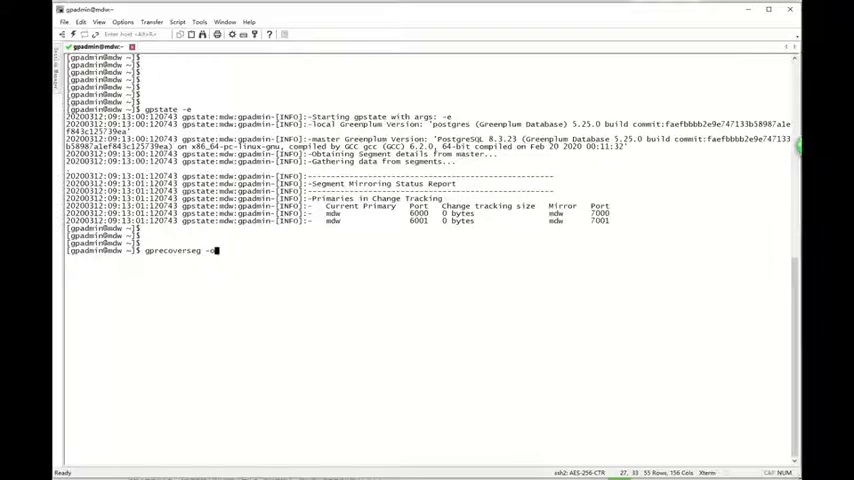
text(--hel)
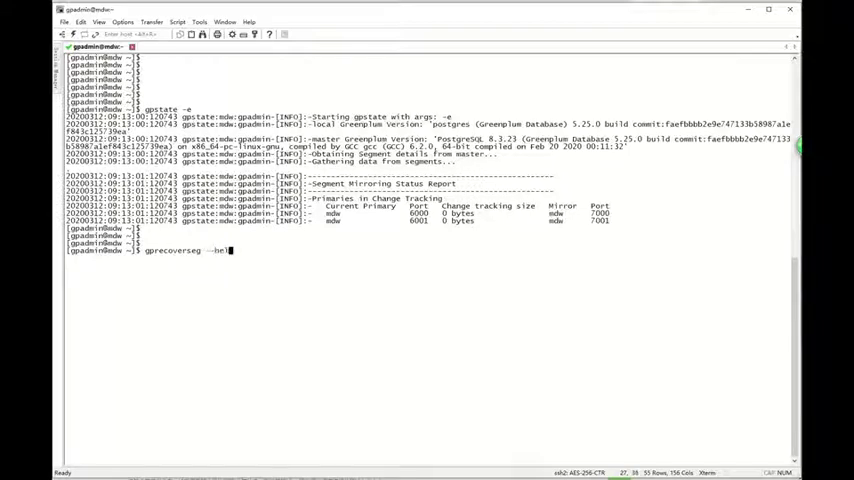
- Show gprecoverseg --help, highlight the -o option, and read through to the examples
key(Return)
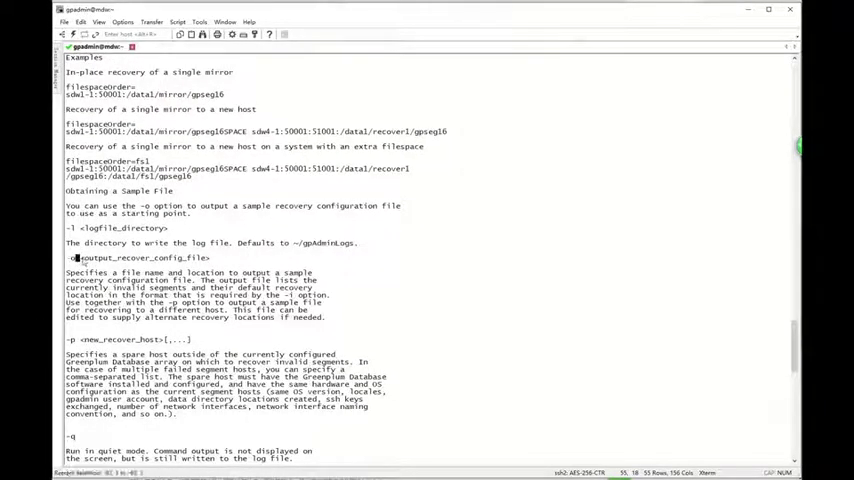
double_click(140, 257)
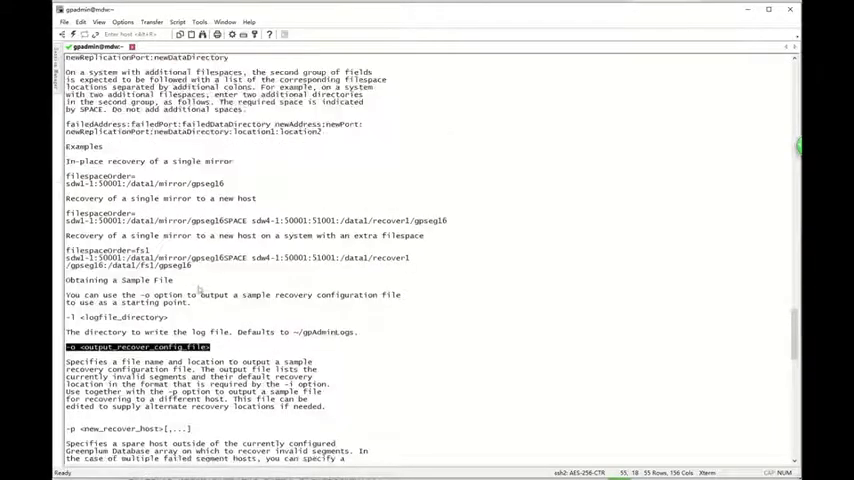
scroll(down, 3)
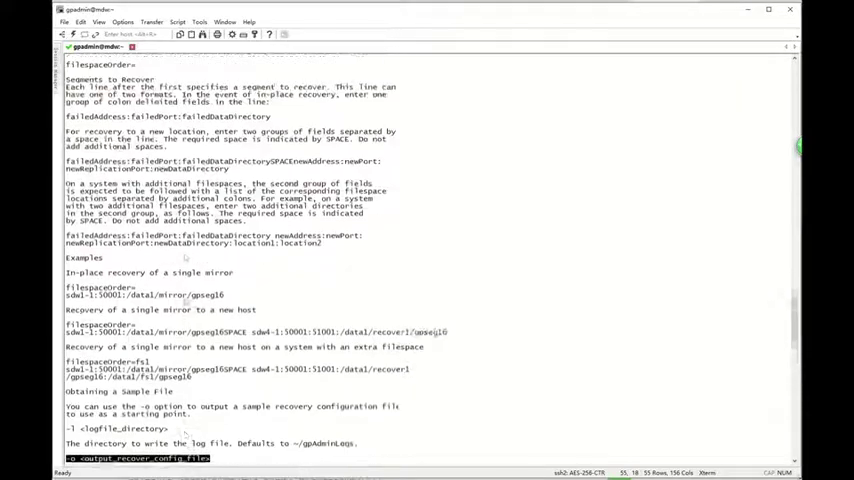
scroll(down, 3)
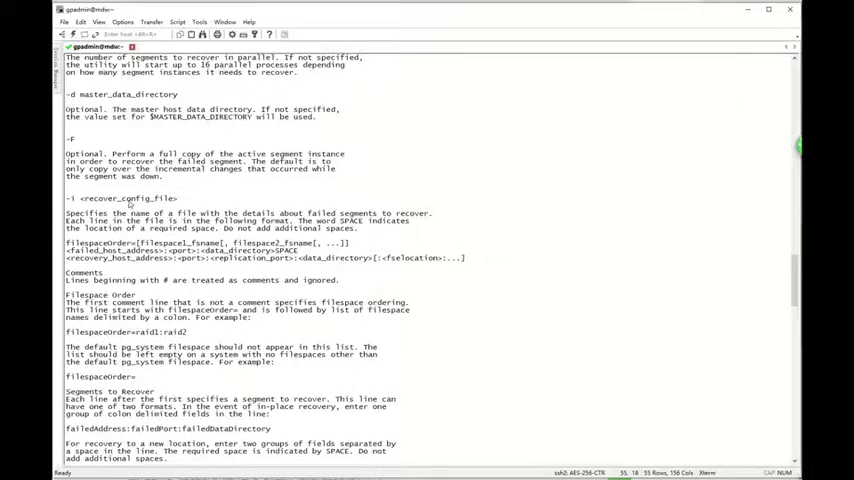
scroll(down, 3)
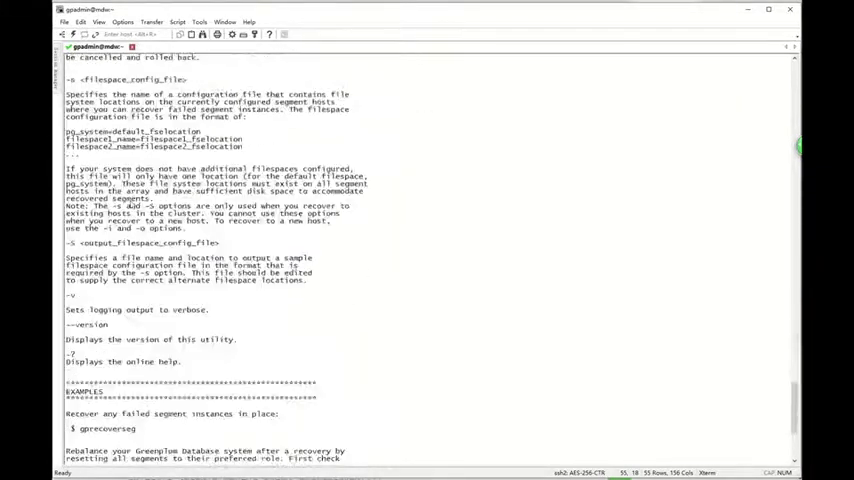
scroll(down, 3)
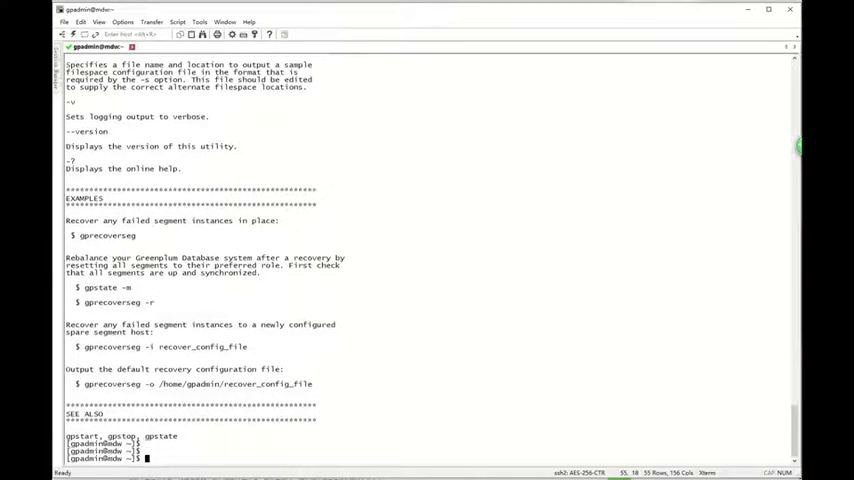
- Rerun gpstate -e after a gstate typo, then write recovery config to /tmp/recovery.out
text(gstate -e)
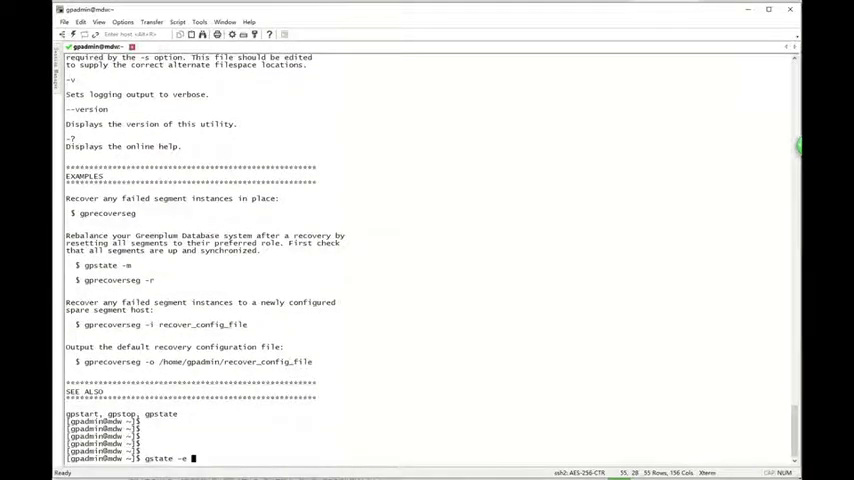
key(Return)
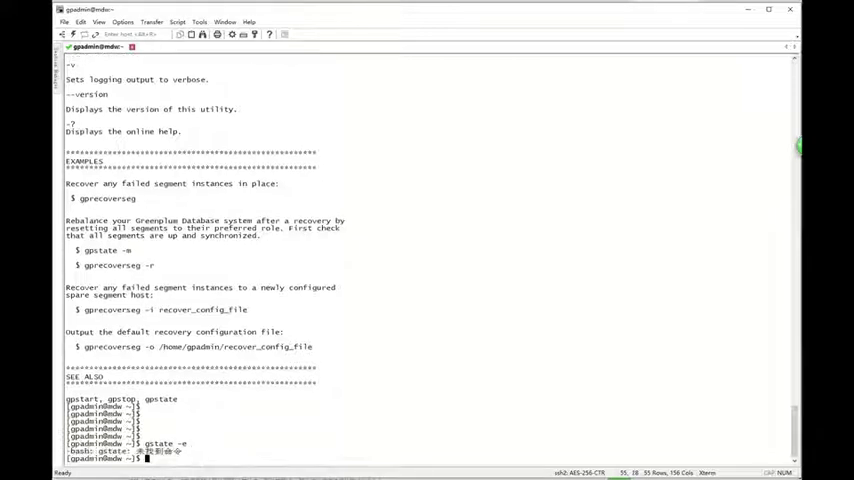
text(gps)
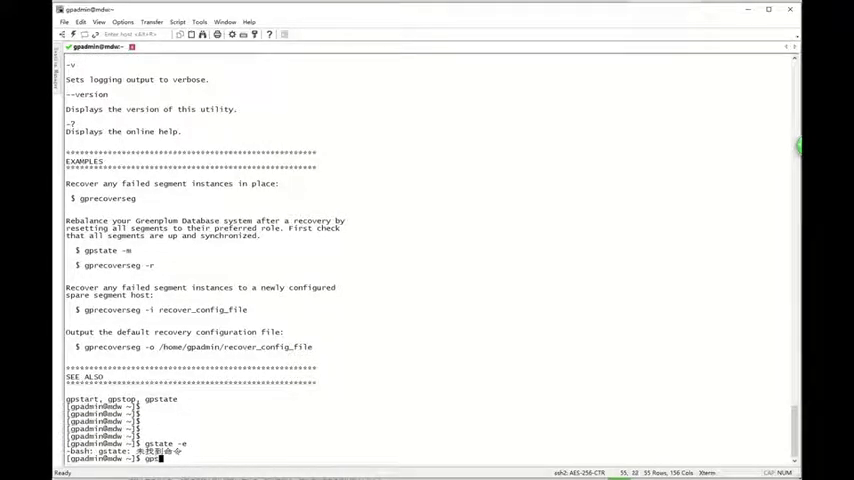
text(gpstate -e)
text(gprecoverseg -o /tmp/)
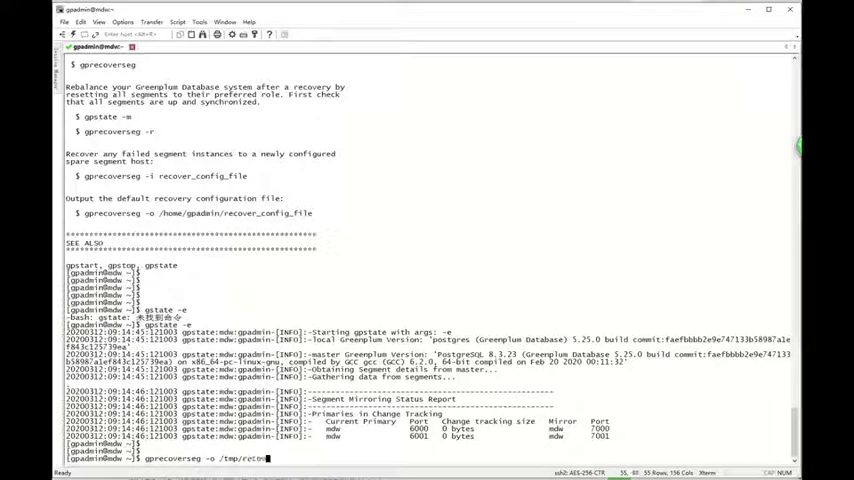
text(recovery.c)
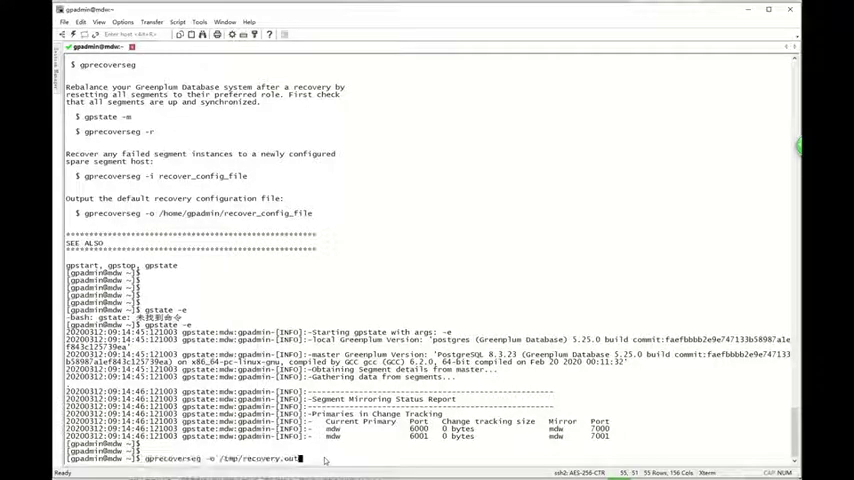
key(Return)
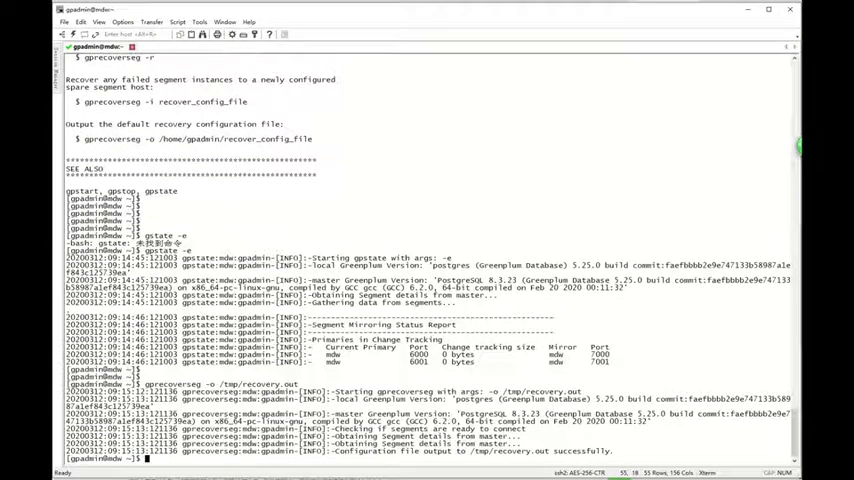
- Open /tmp/recovery.out in vi to review and adjust the recovery entry
text(vi /te)
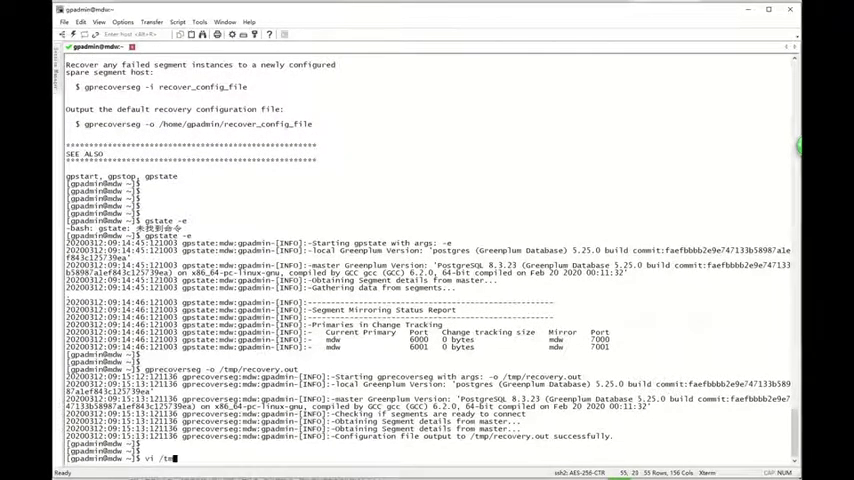
text(mp/recover)
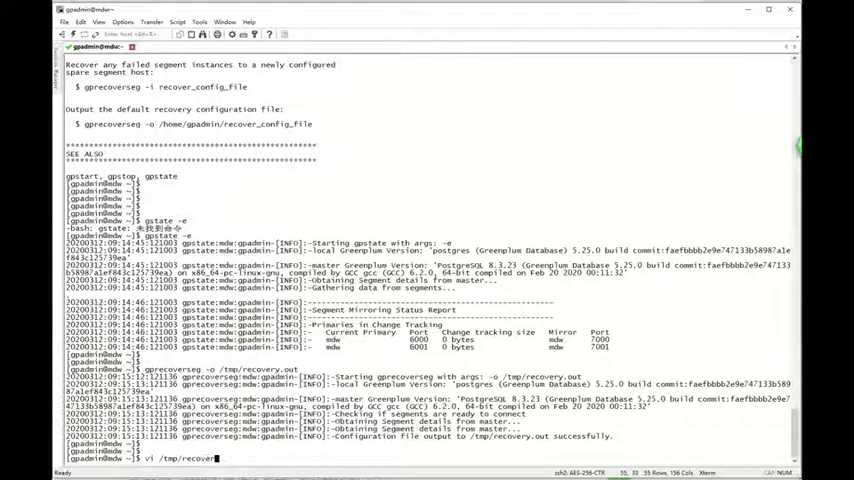
text(y.out)
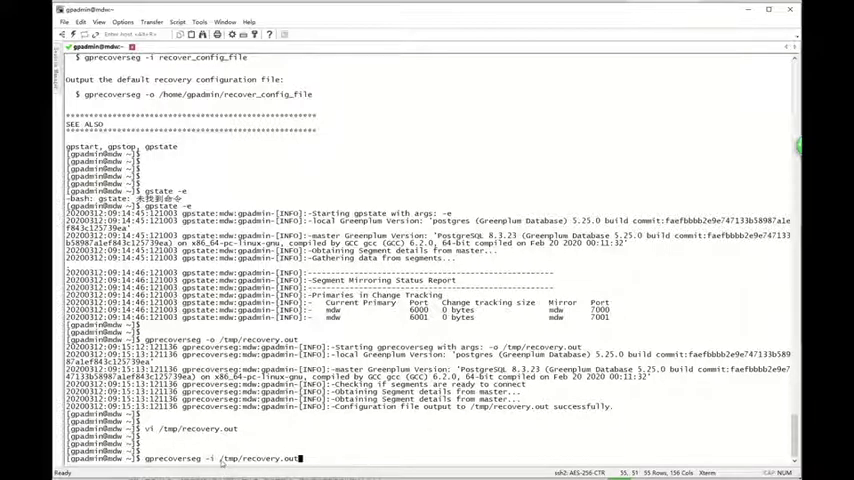
- Run gprecoverseg -i /tmp/recovery.out, confirm with y, and verify resync via gpstate -e
drag(220, 458, 303, 458)
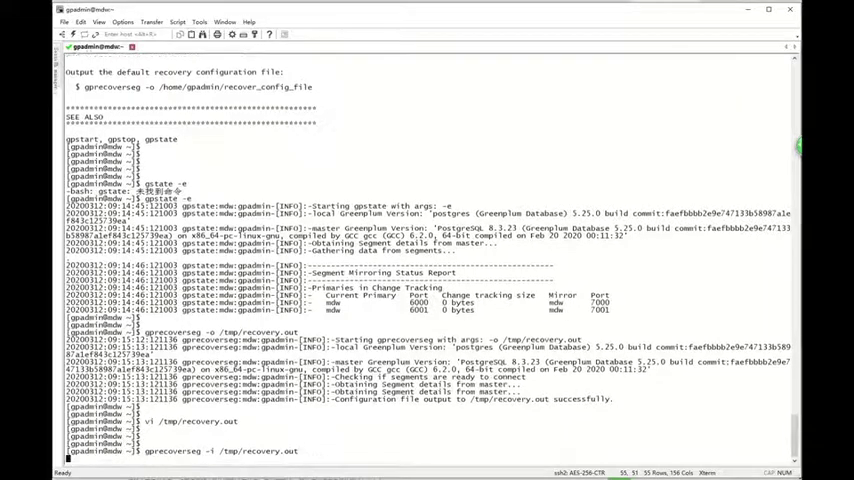
key(Return)
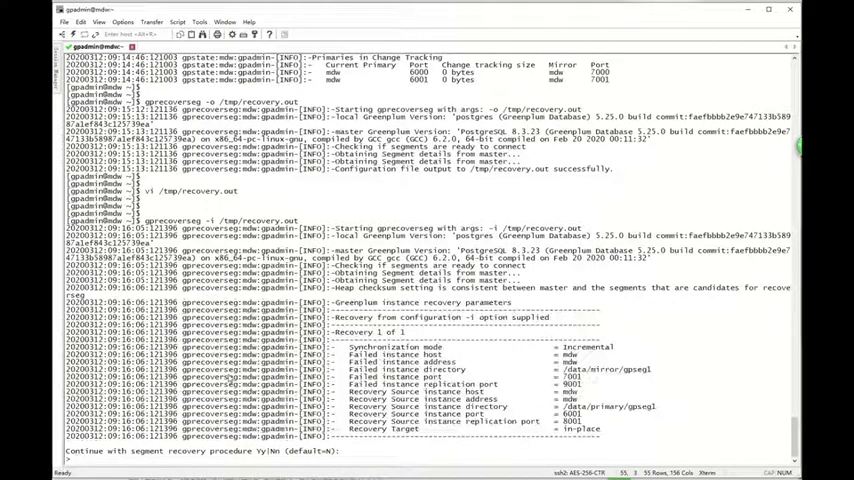
text(Yy)
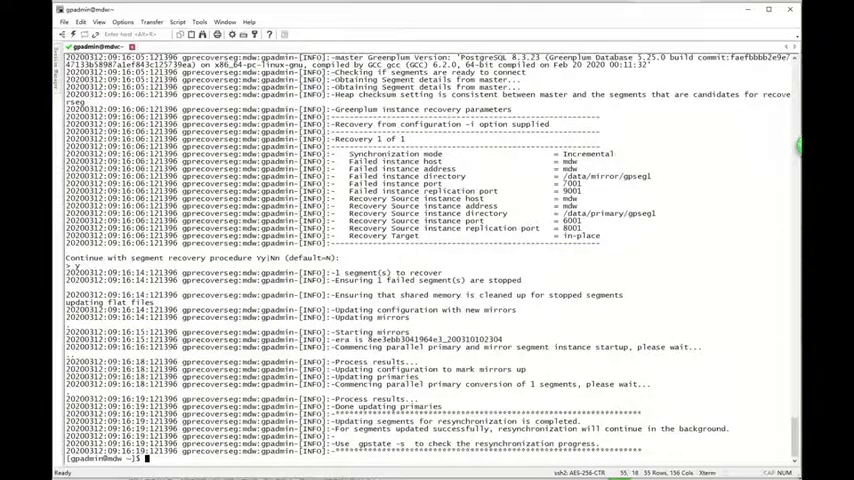
text(gpsa)
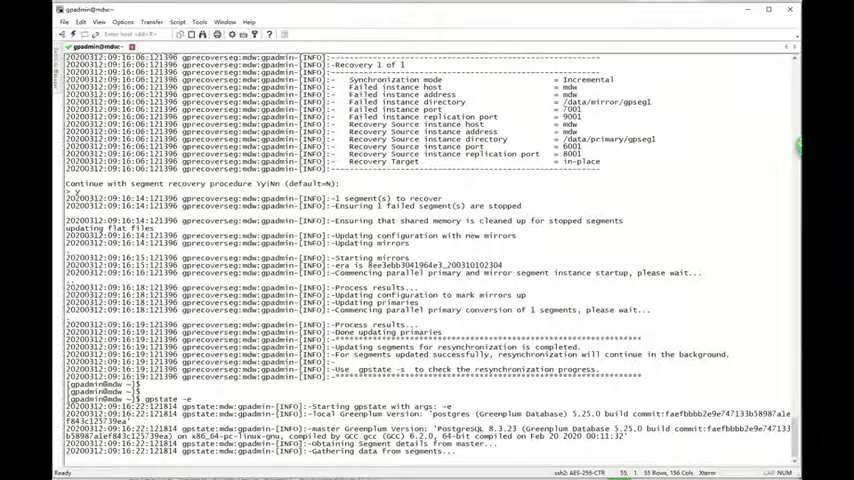
scroll(down, 3)
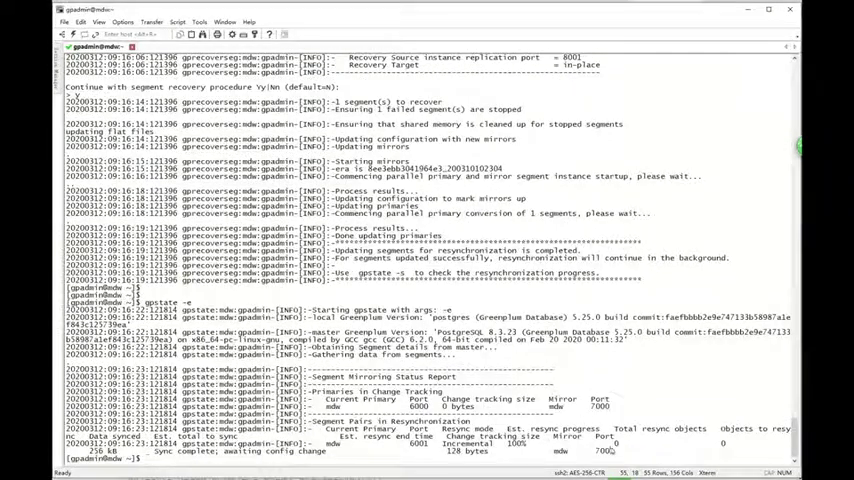